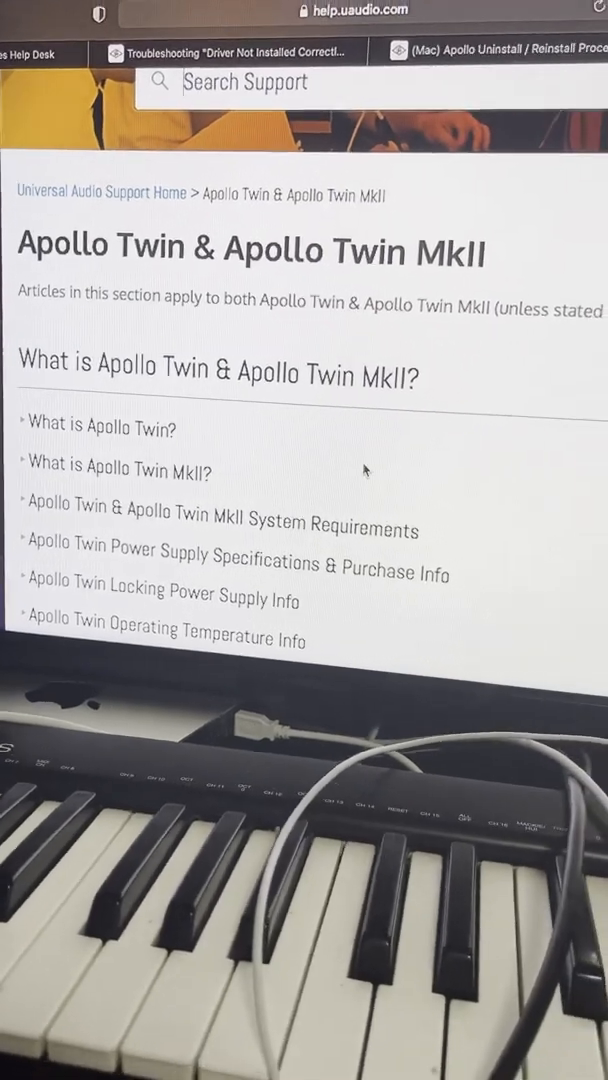
scroll(down, 3)
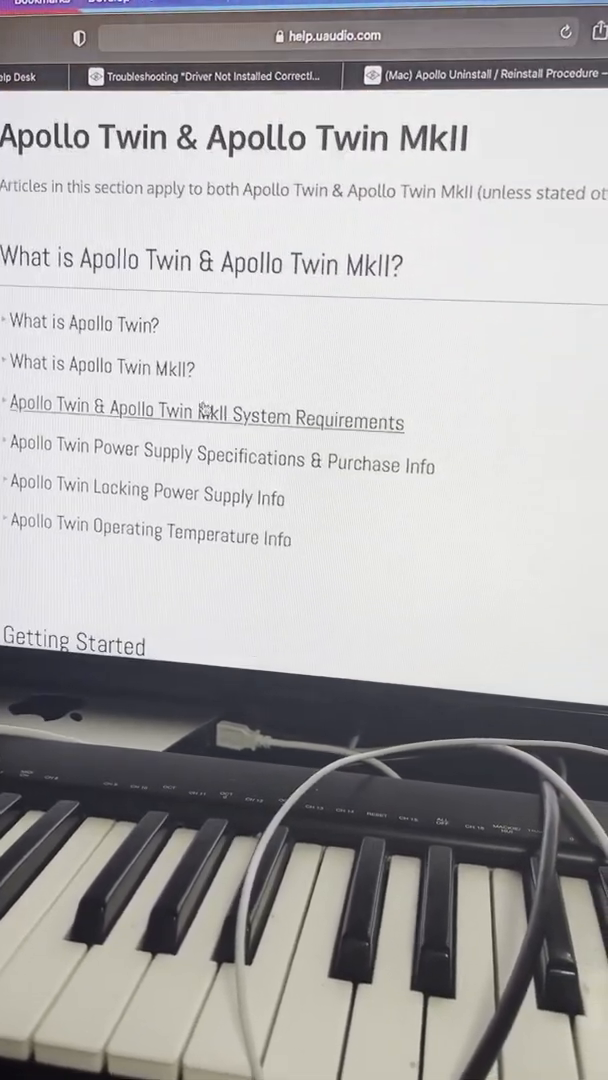
scroll(down, 3)
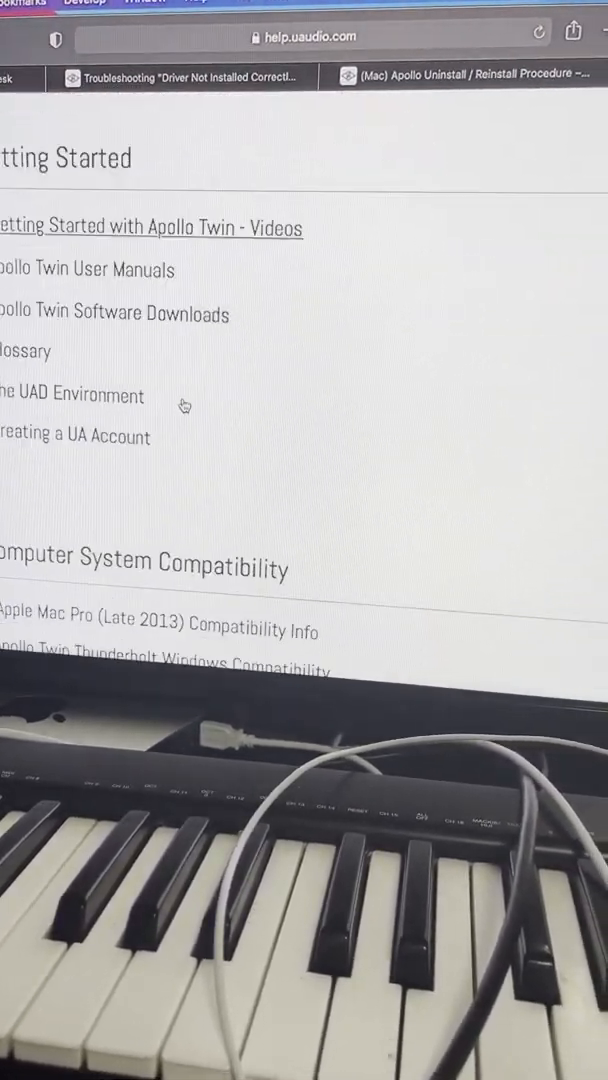